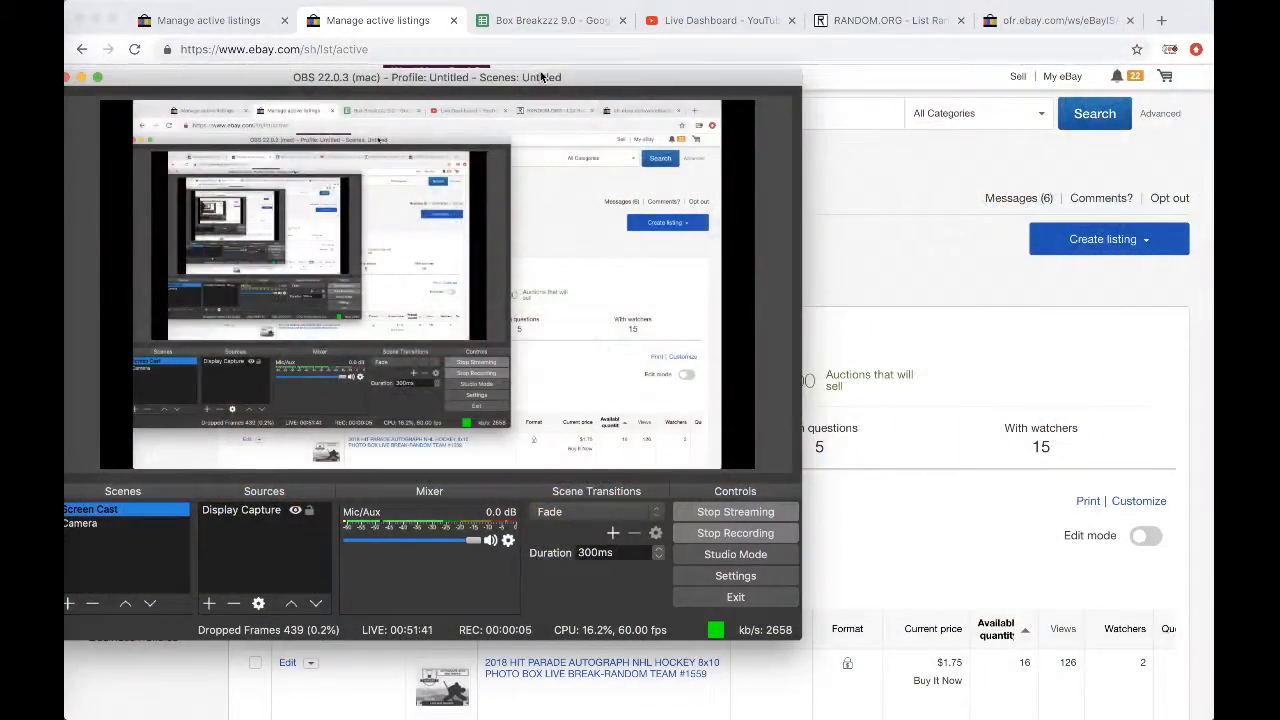
# - Show eBay's official current date and time page
pyautogui.click(1068, 20)
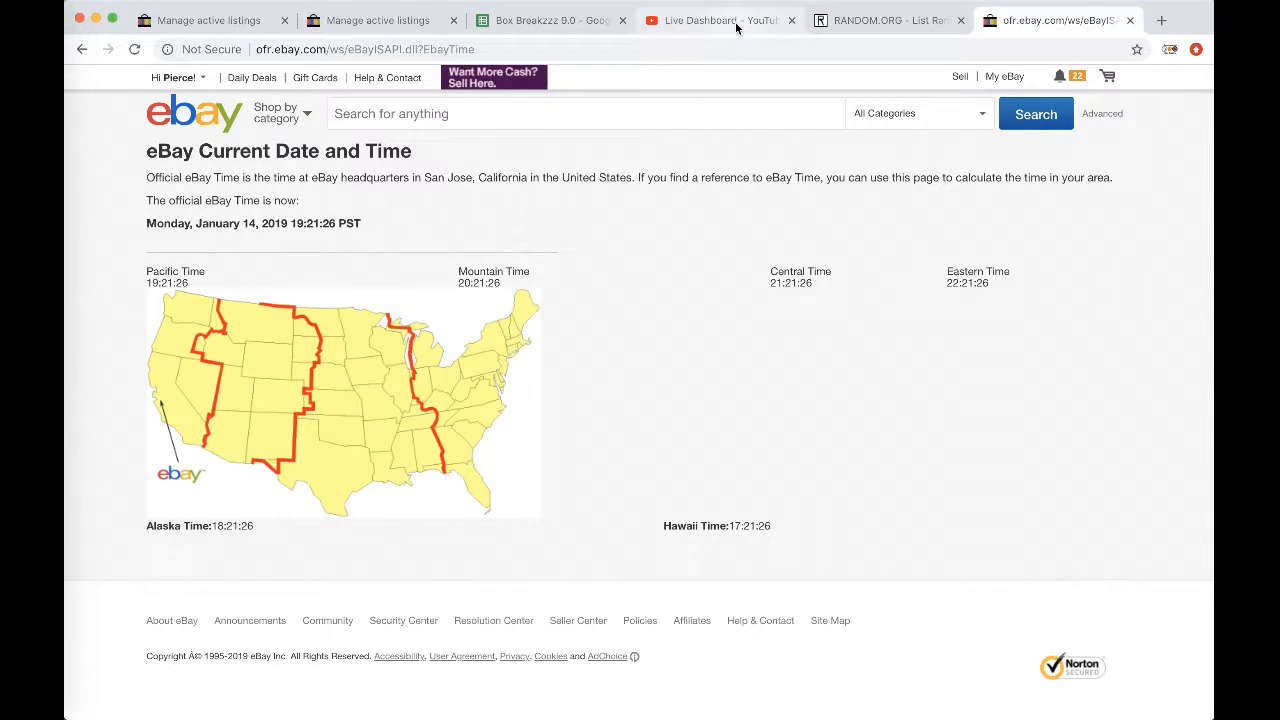
# - Copy the column of eight buyer names from the BG NCAA DIV 1/14 sheet
pyautogui.click(544, 20)
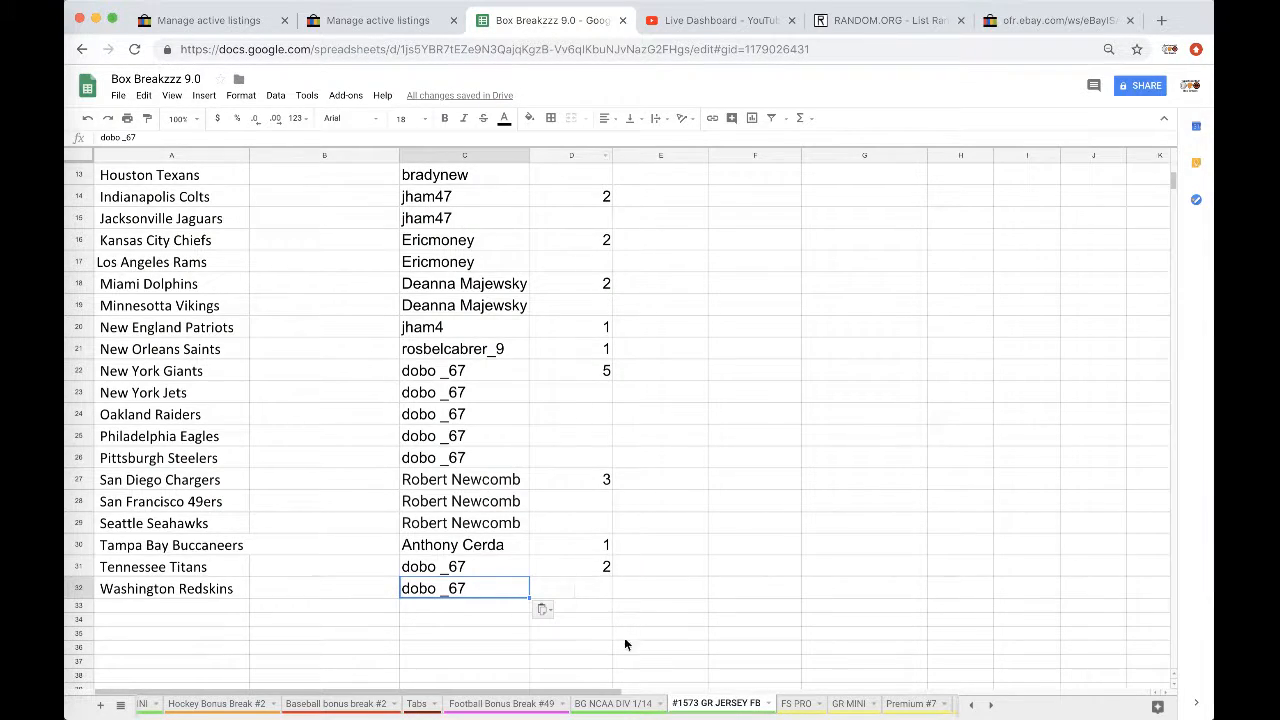
pyautogui.click(616, 702)
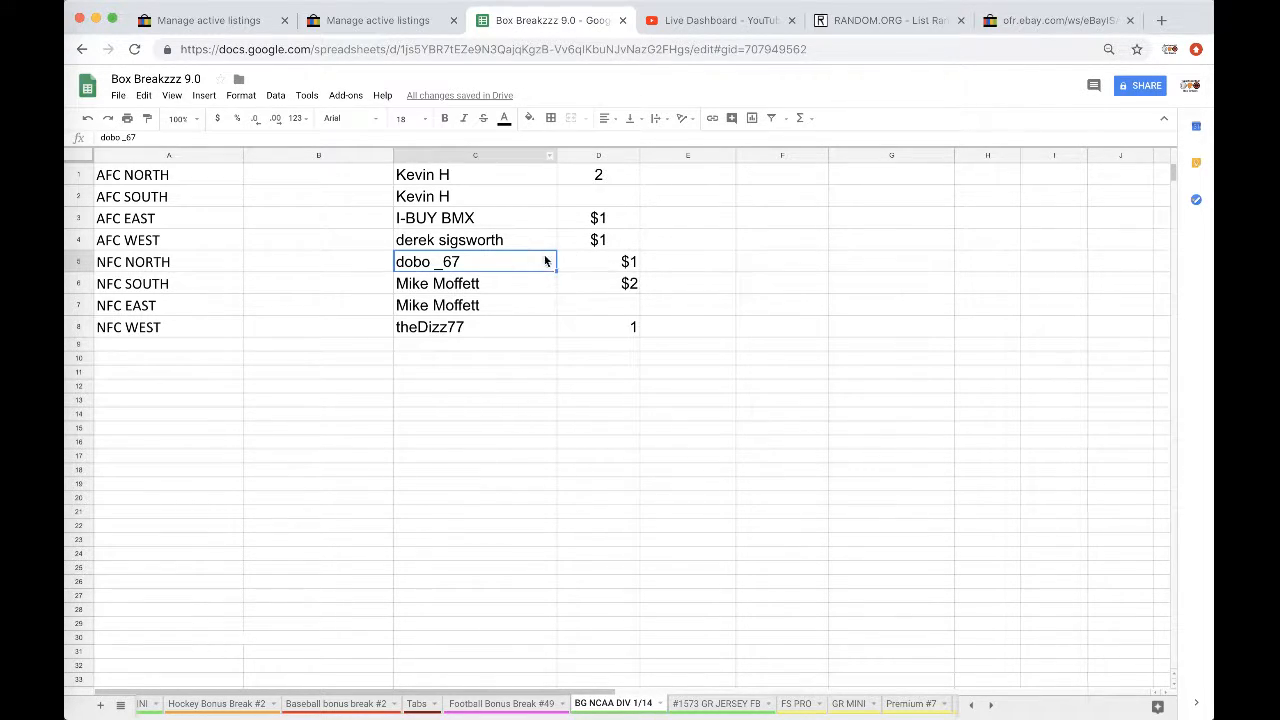
pyautogui.moveTo(448, 164)
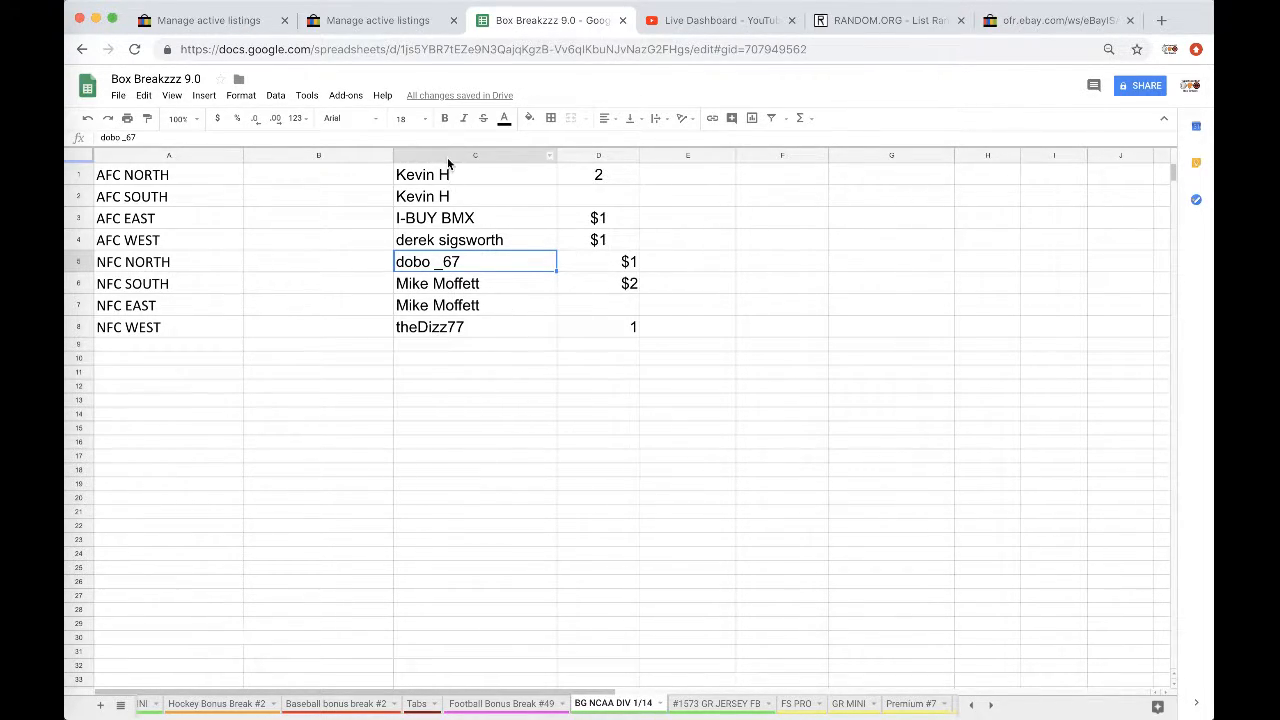
pyautogui.click(474, 156)
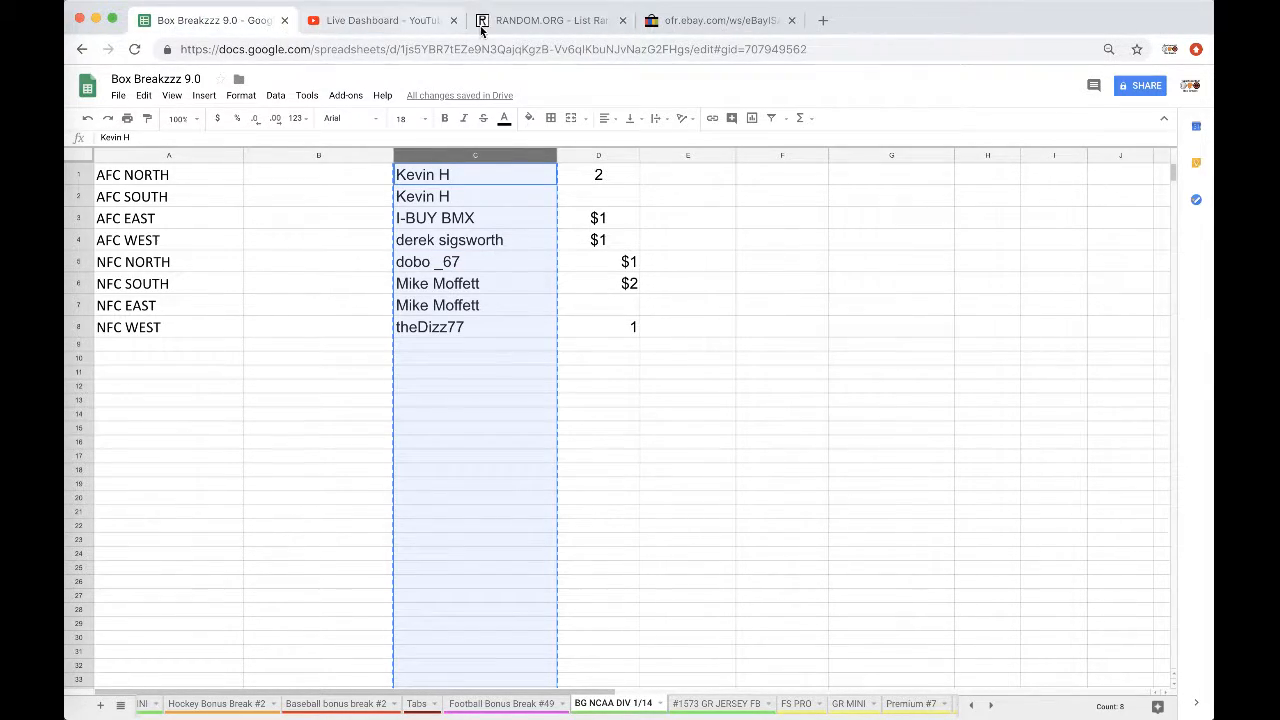
# - Shuffle the eight buyer names twice in the List Randomizer and copy the result
pyautogui.click(560, 20)
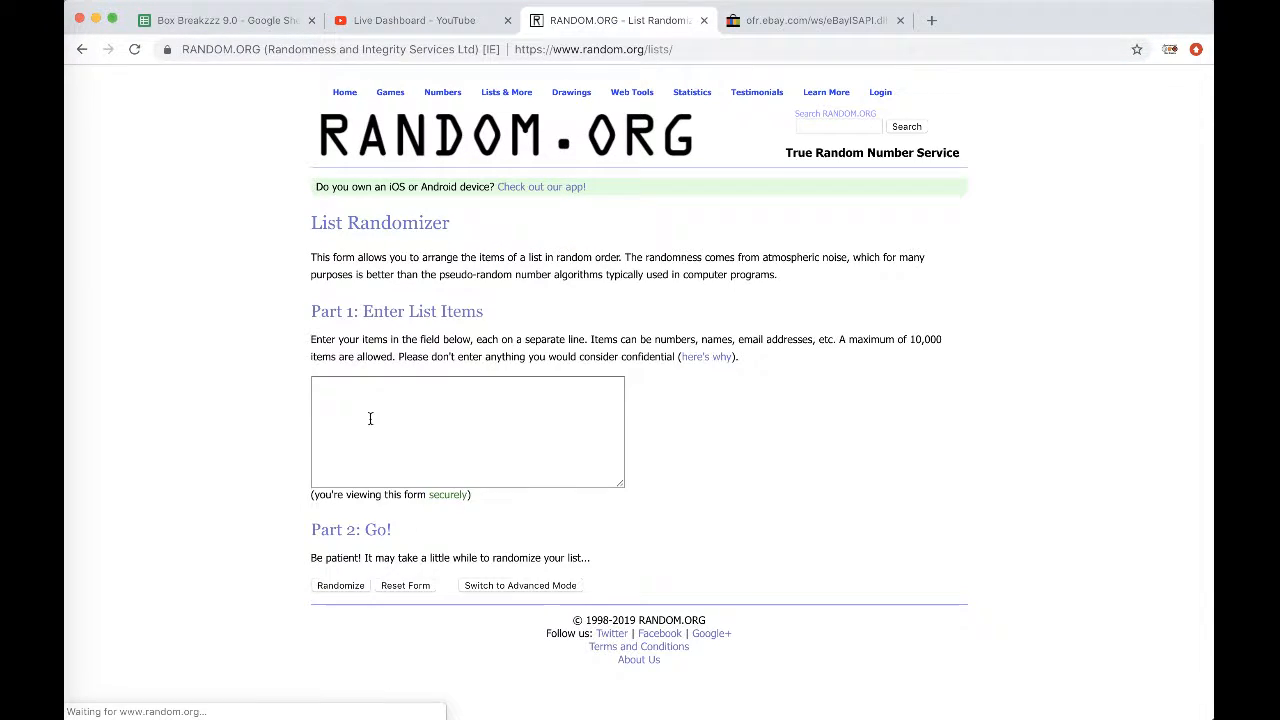
pyautogui.click(340, 584)
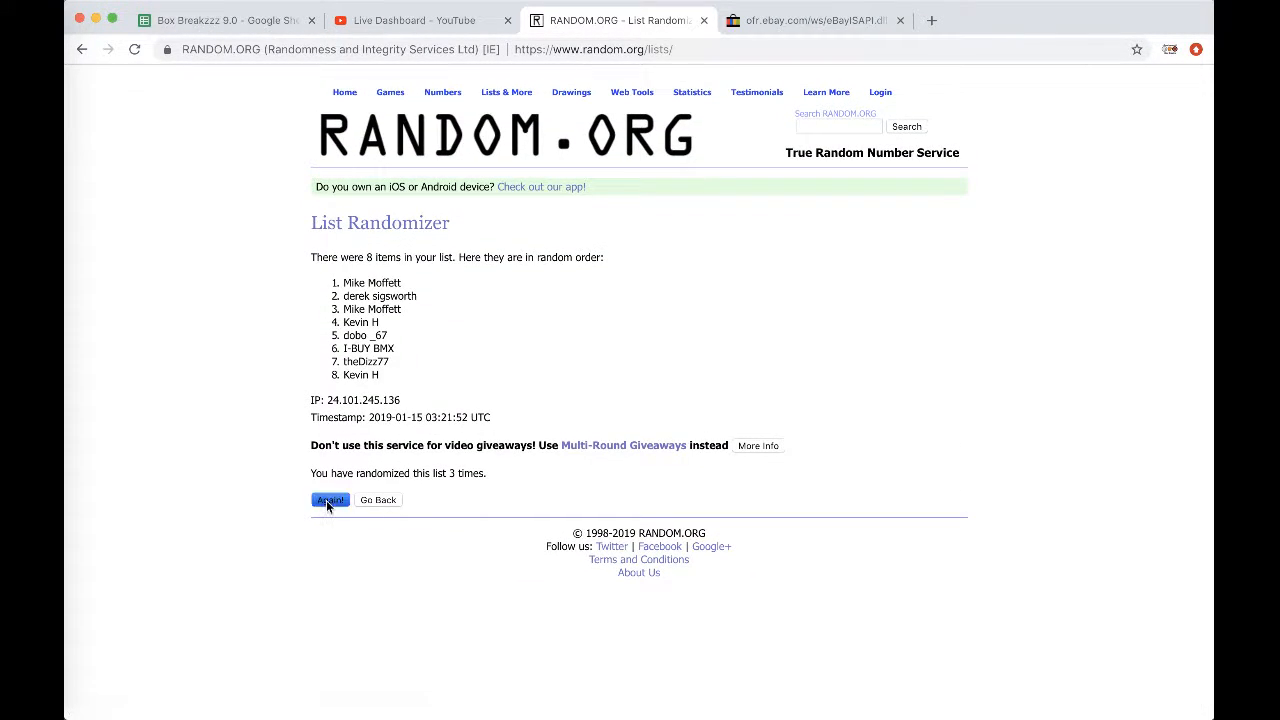
pyautogui.click(330, 500)
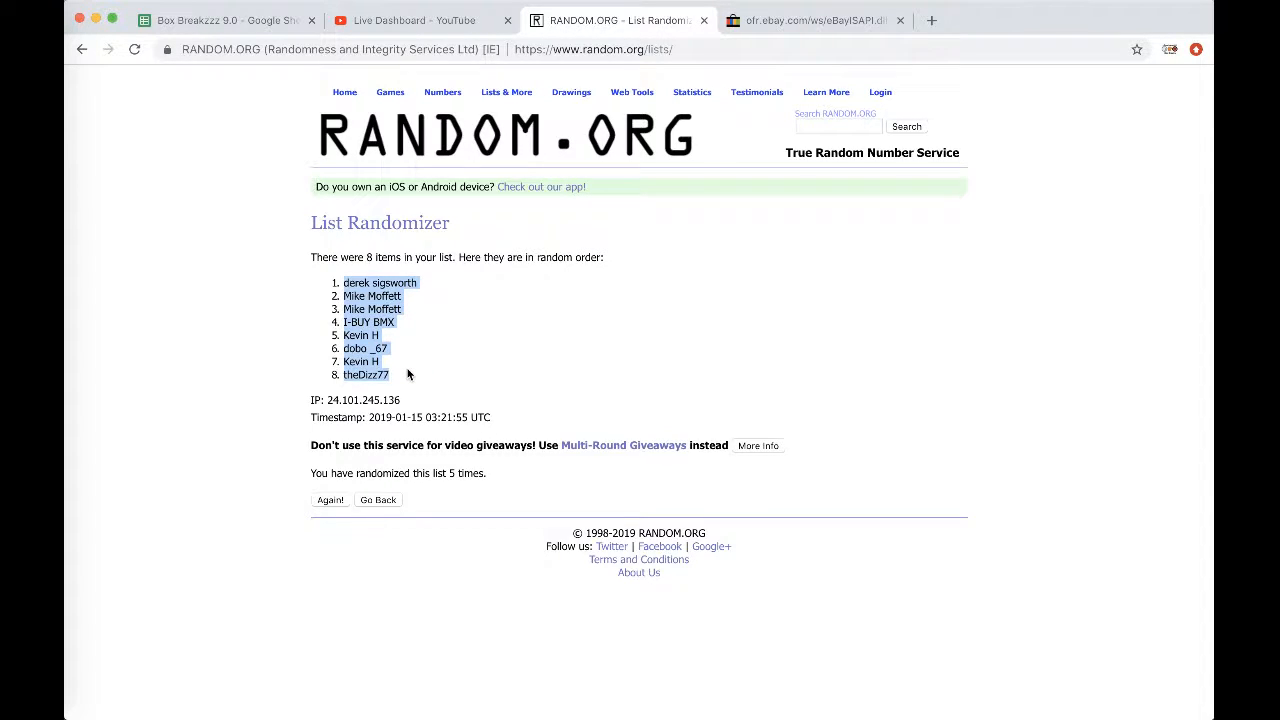
pyautogui.click(230, 20)
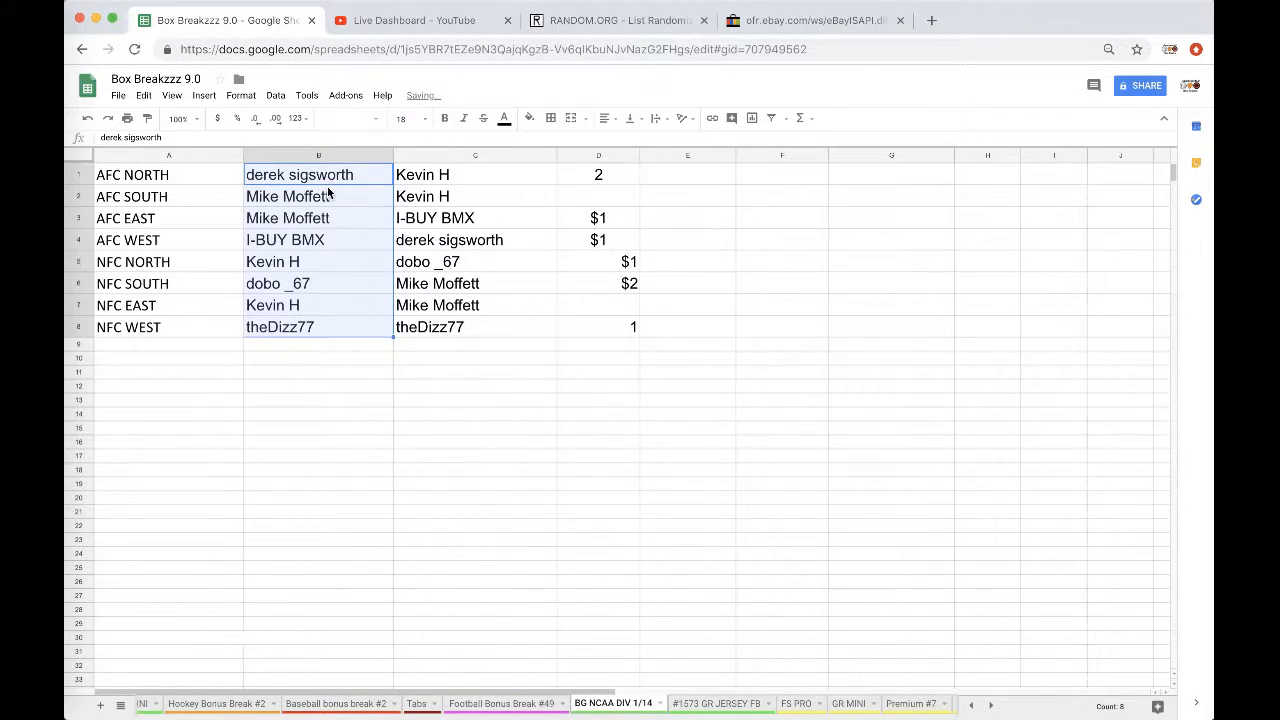
# - Paste the randomized buyer names into column B beside the eight divisions
pyautogui.click(318, 196)
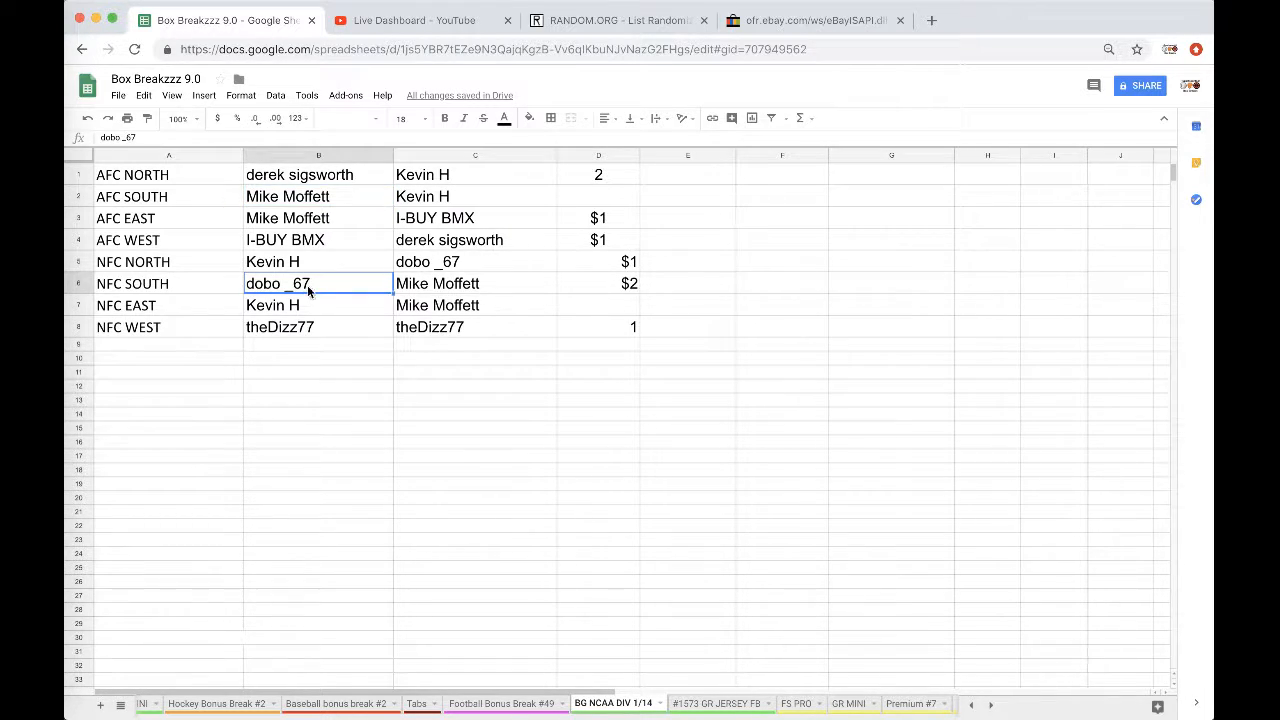
pyautogui.click(318, 344)
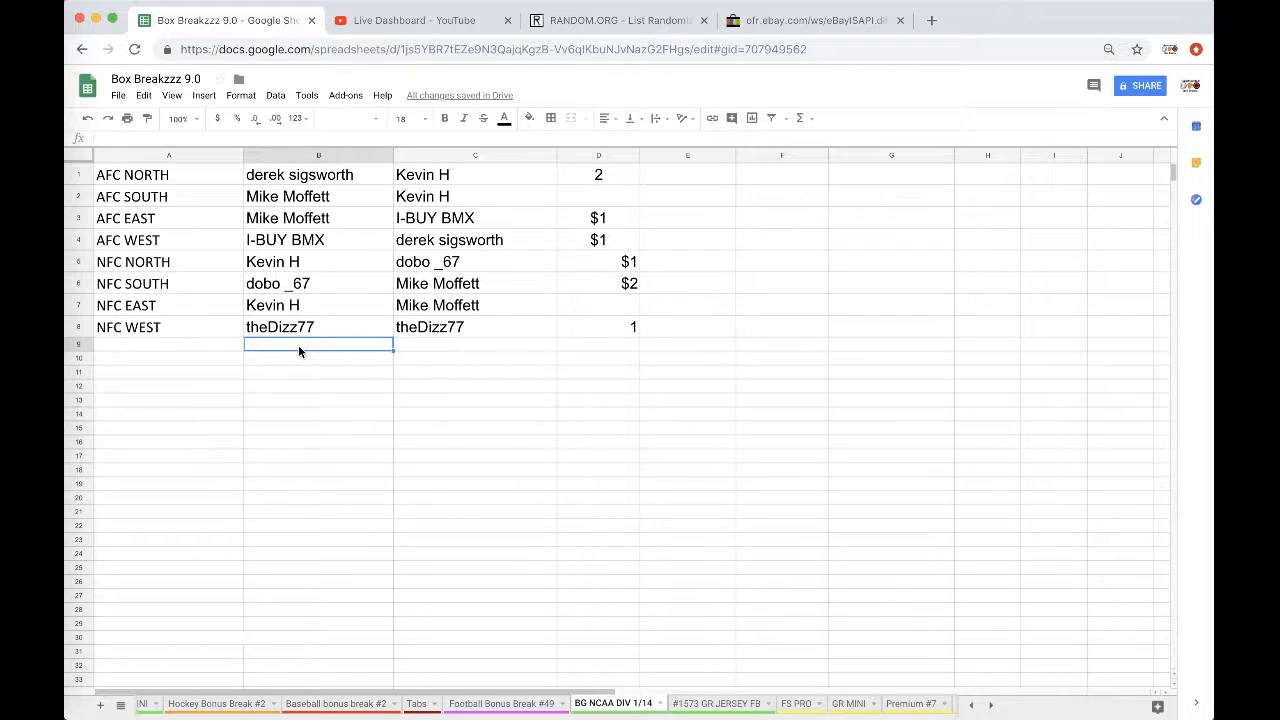
pyautogui.moveTo(468, 544)
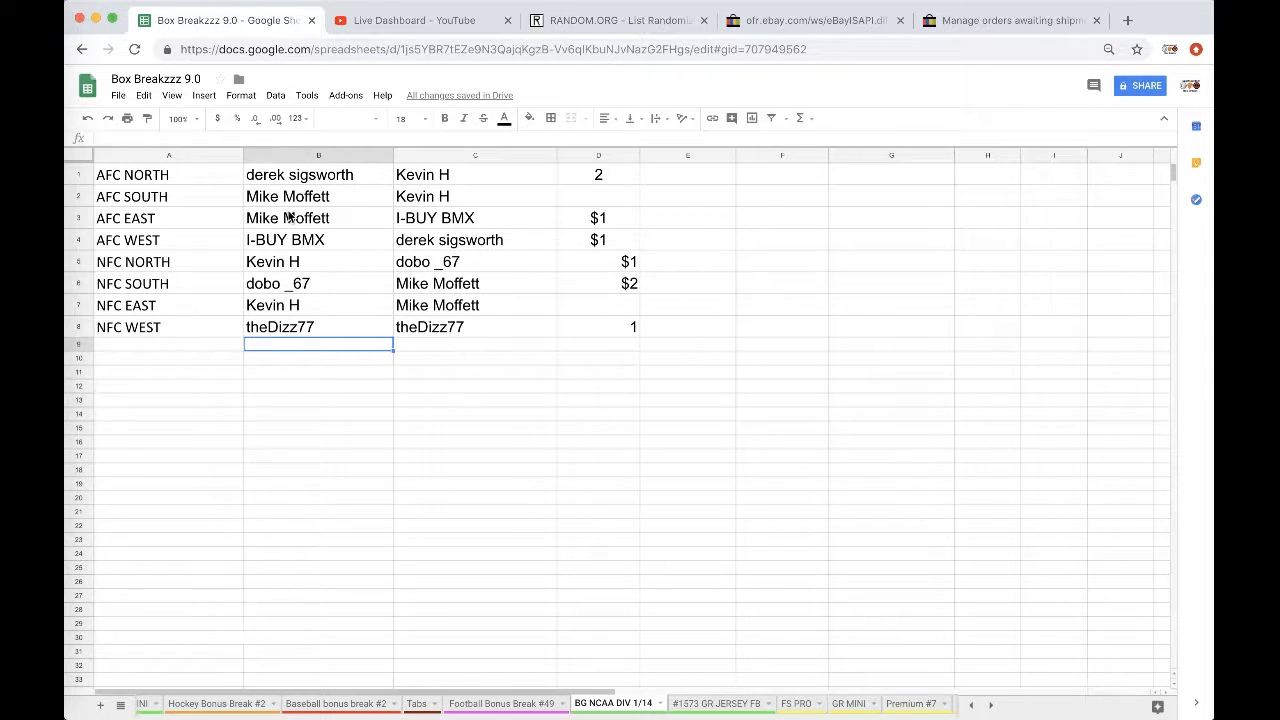
# - Look up Charles Woodson on Wikipedia and bold the I-BUY BMX entry under AFC WEST
pyautogui.click(1160, 20)
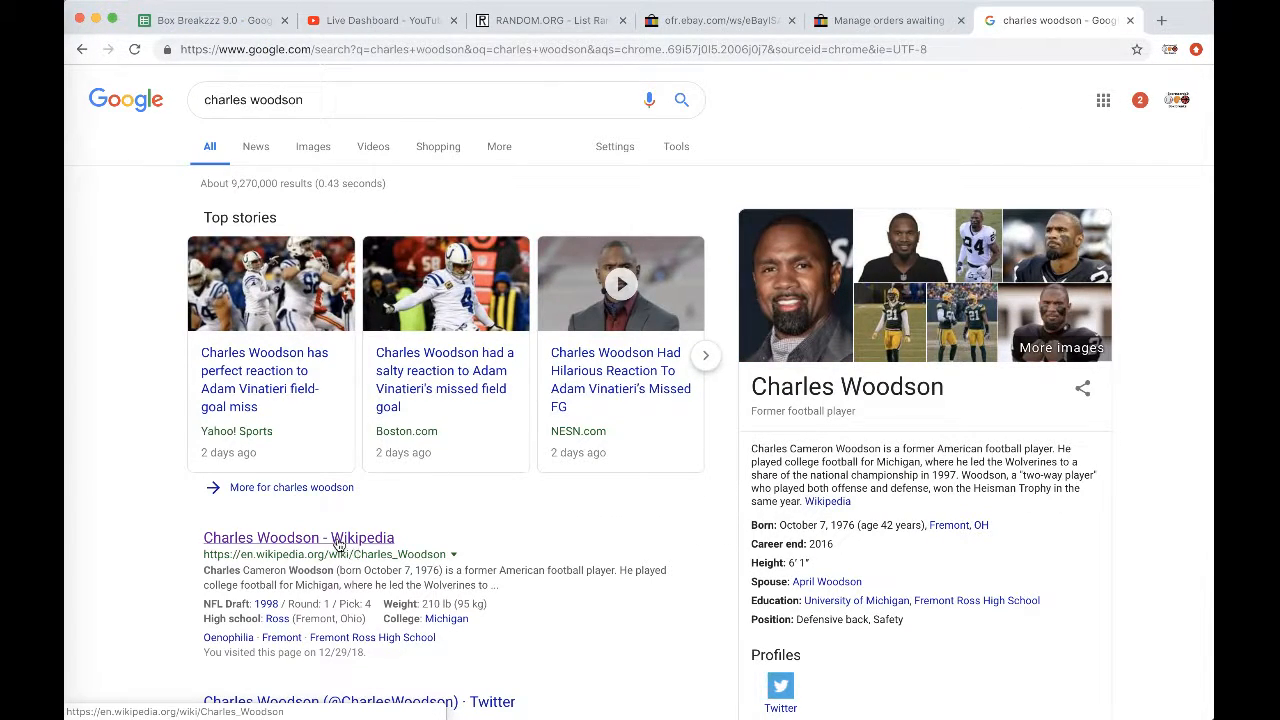
pyautogui.click(296, 536)
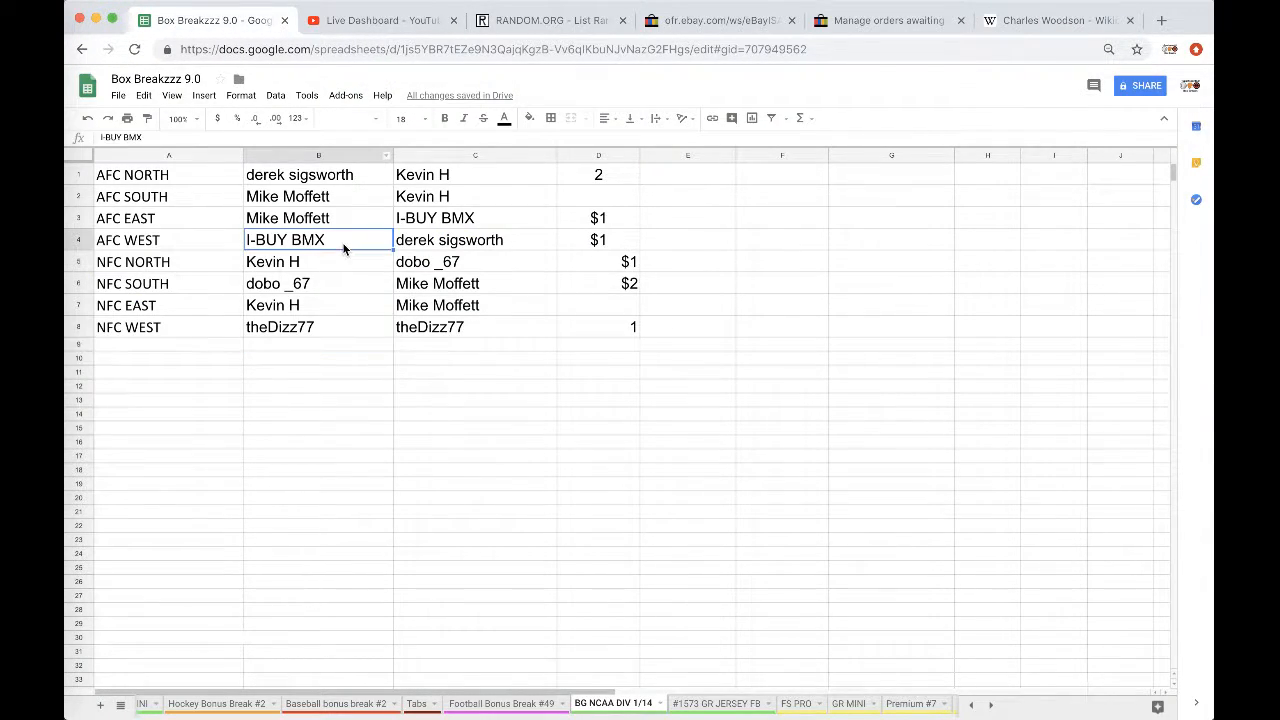
pyautogui.click(444, 118)
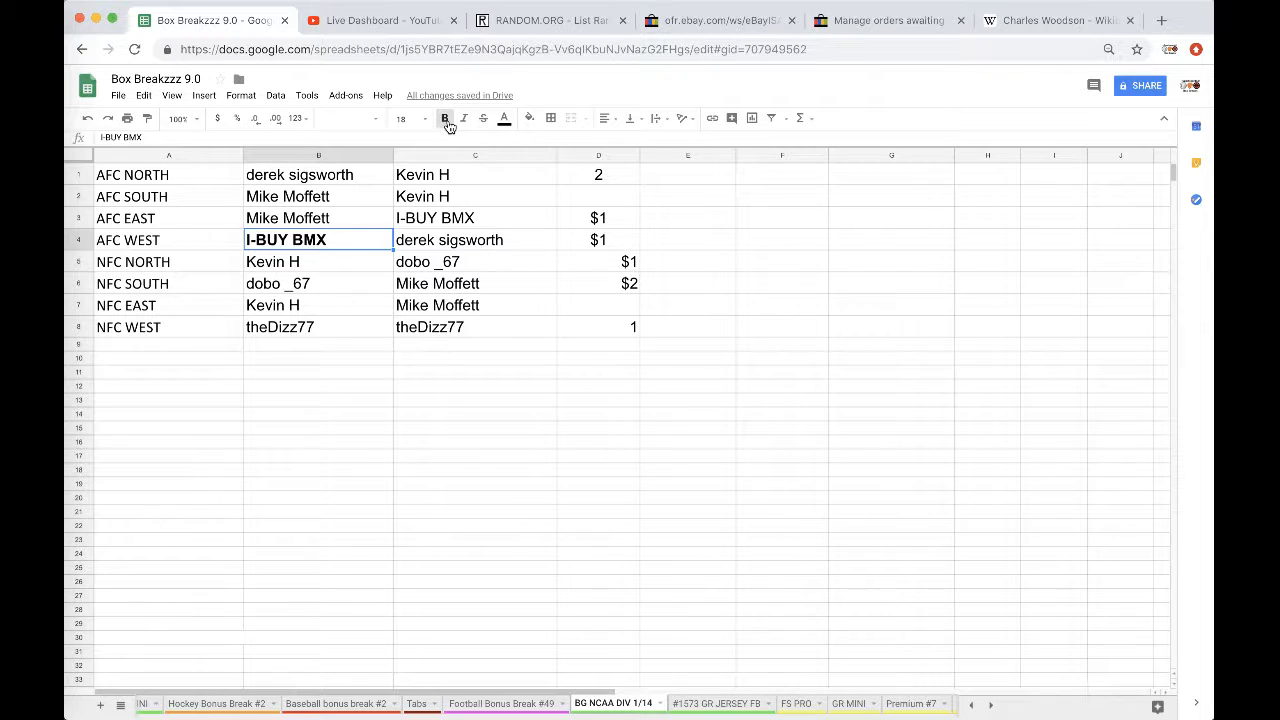
pyautogui.click(1056, 20)
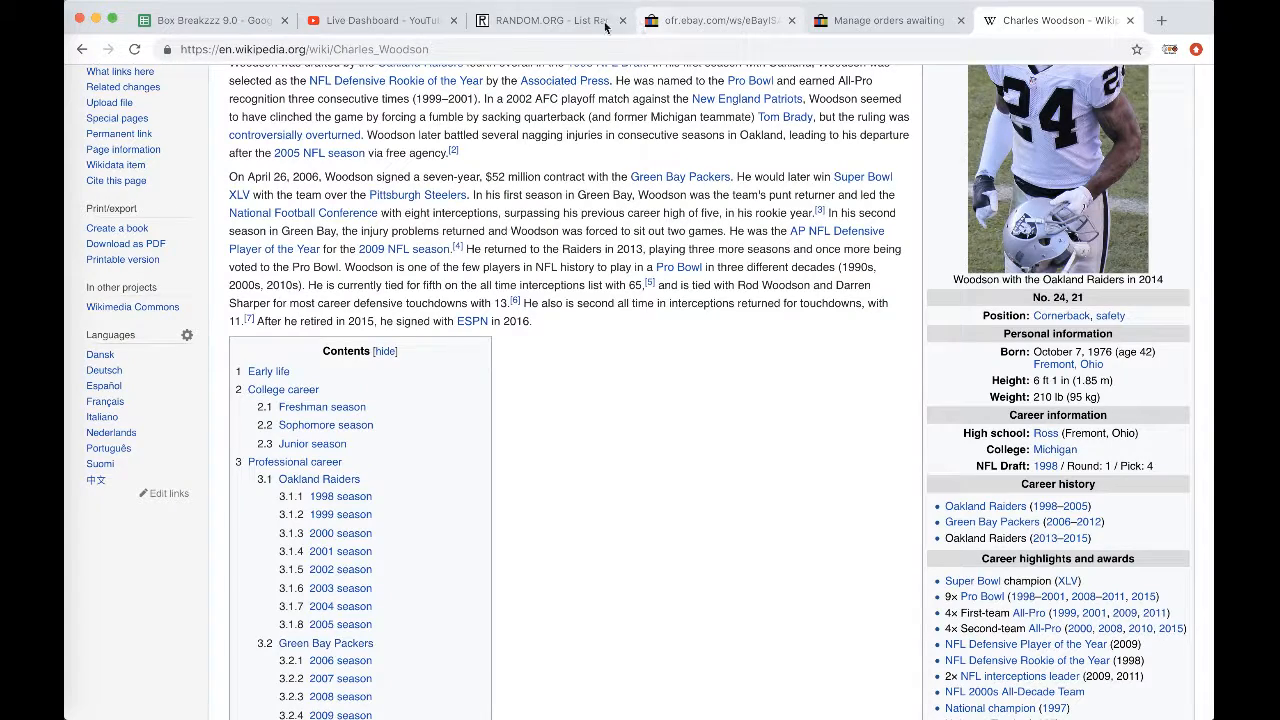
pyautogui.click(556, 20)
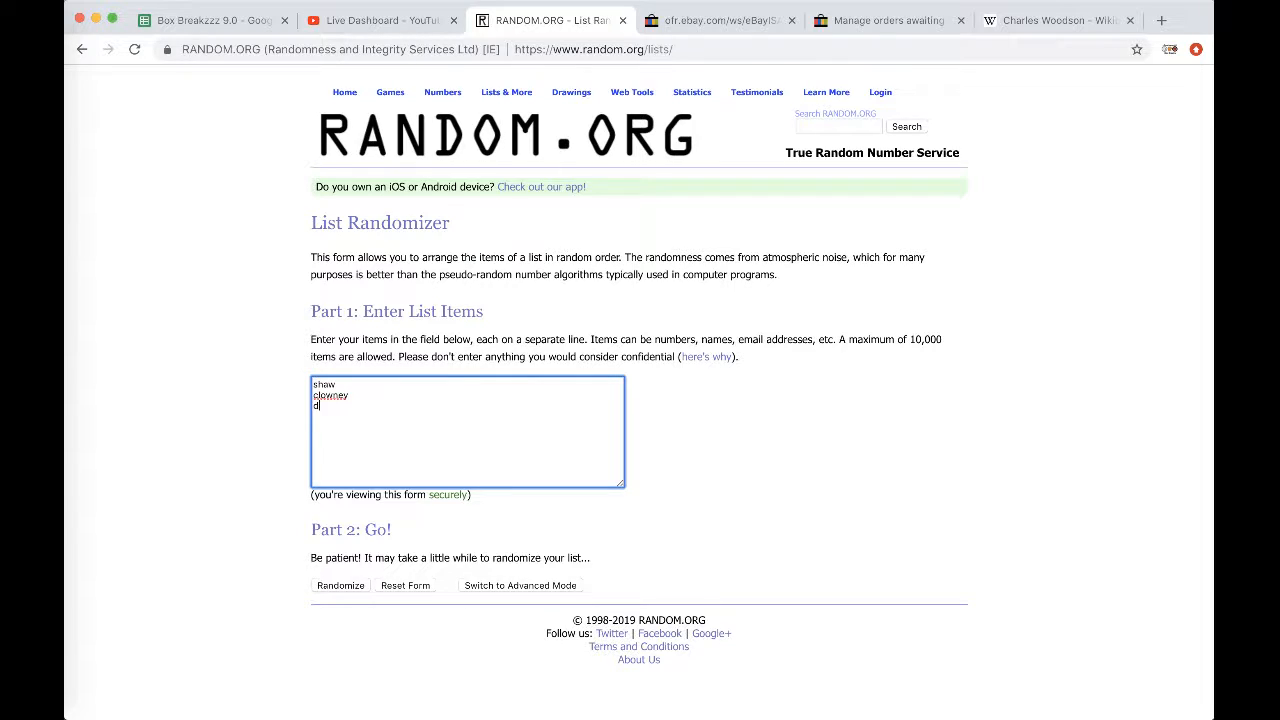
# - Randomize shaw, downey, davis and cooper several times, ending with shaw first
pyautogui.write('avis')
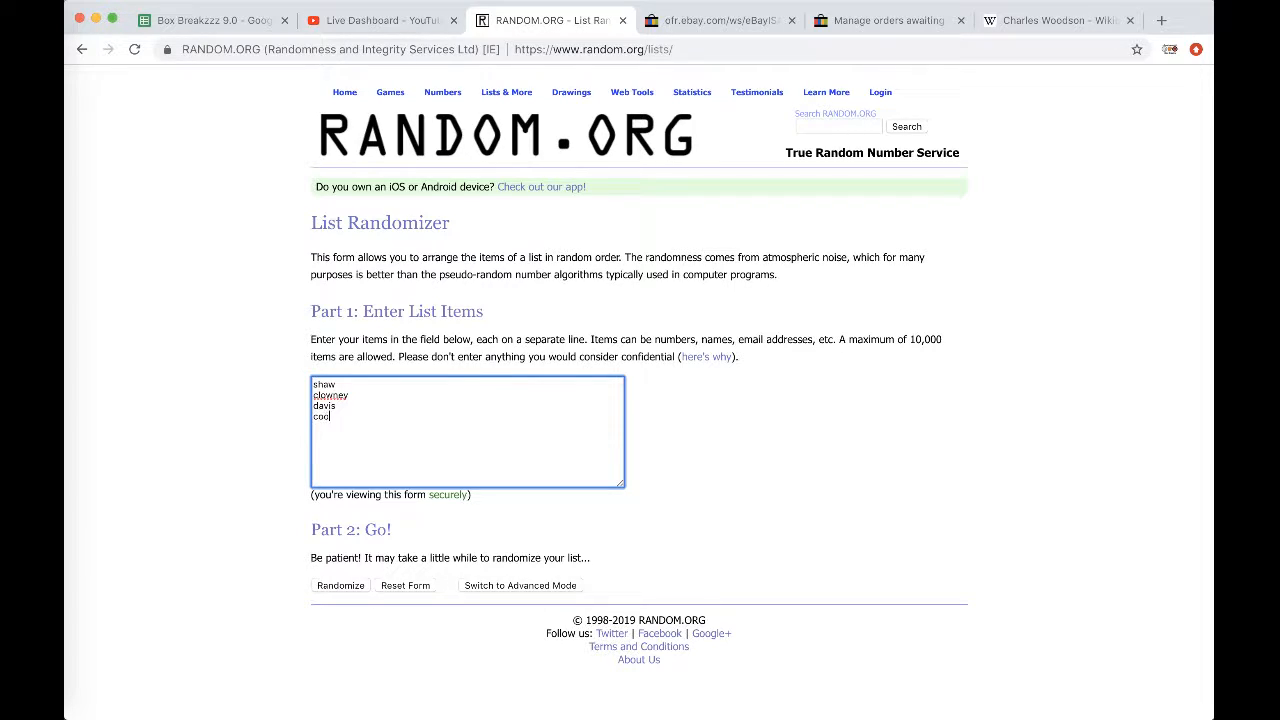
pyautogui.click(340, 584)
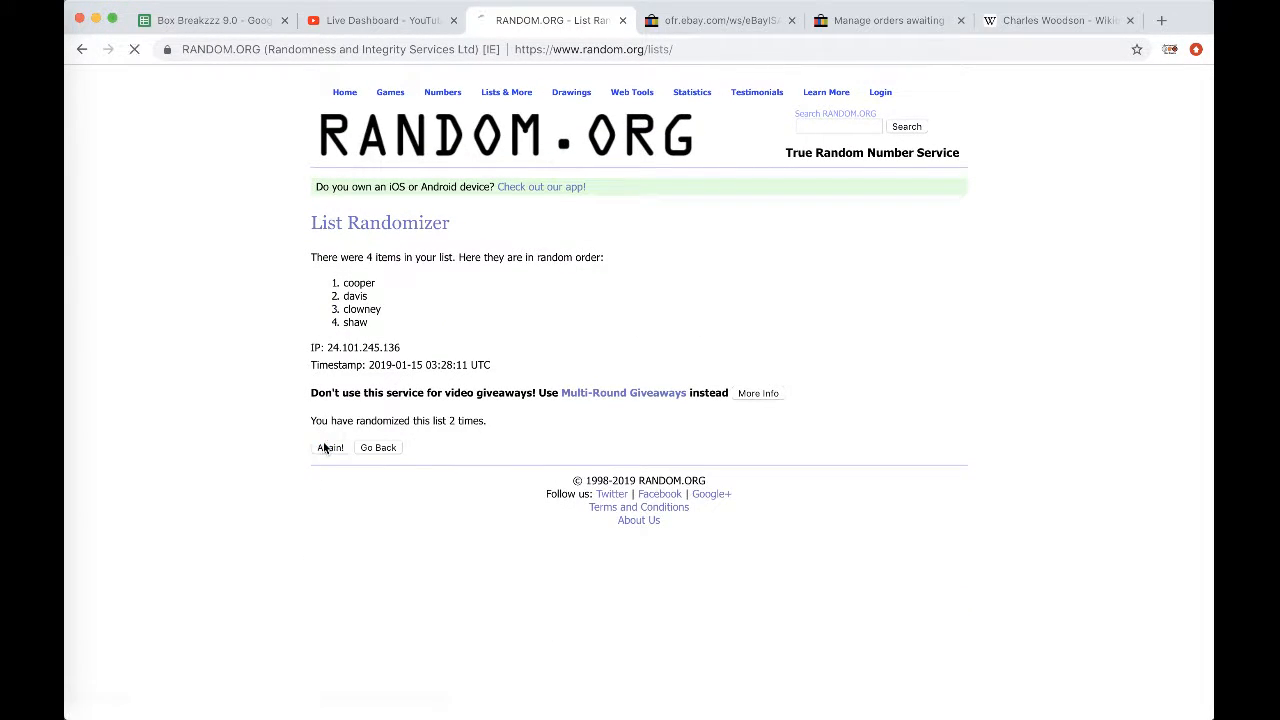
pyautogui.click(330, 448)
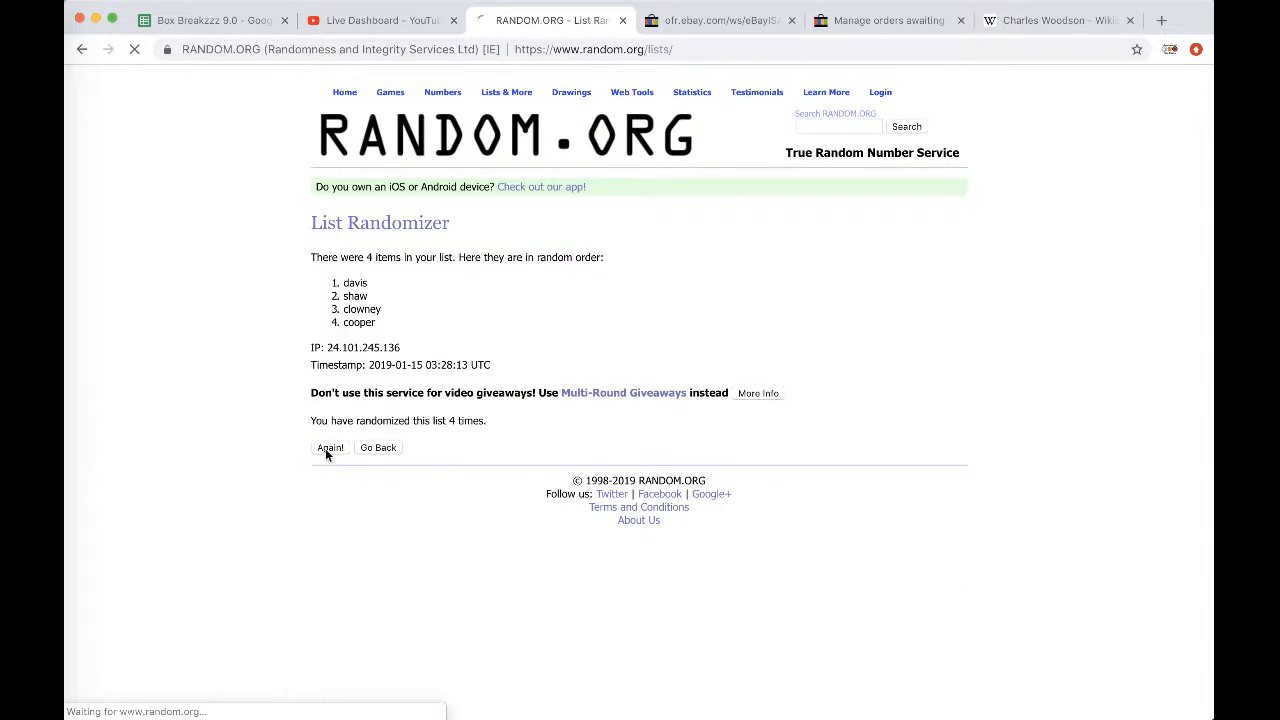
pyautogui.click(330, 448)
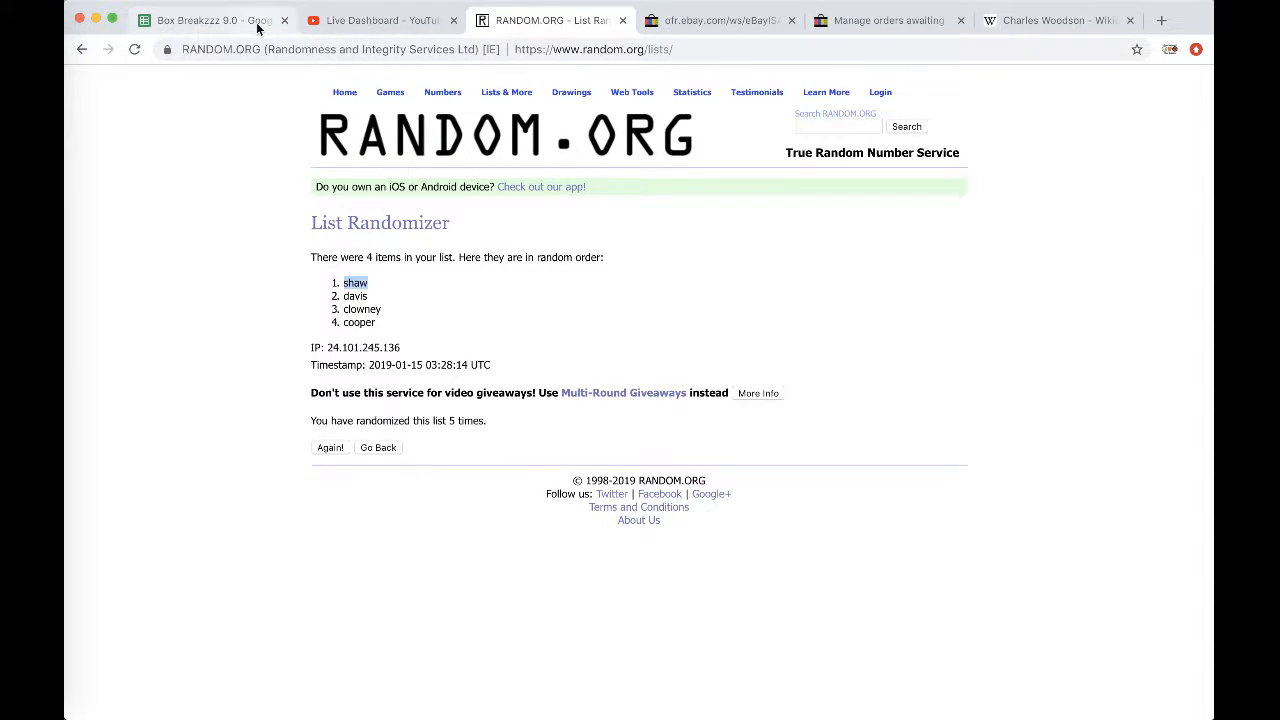
pyautogui.click(210, 20)
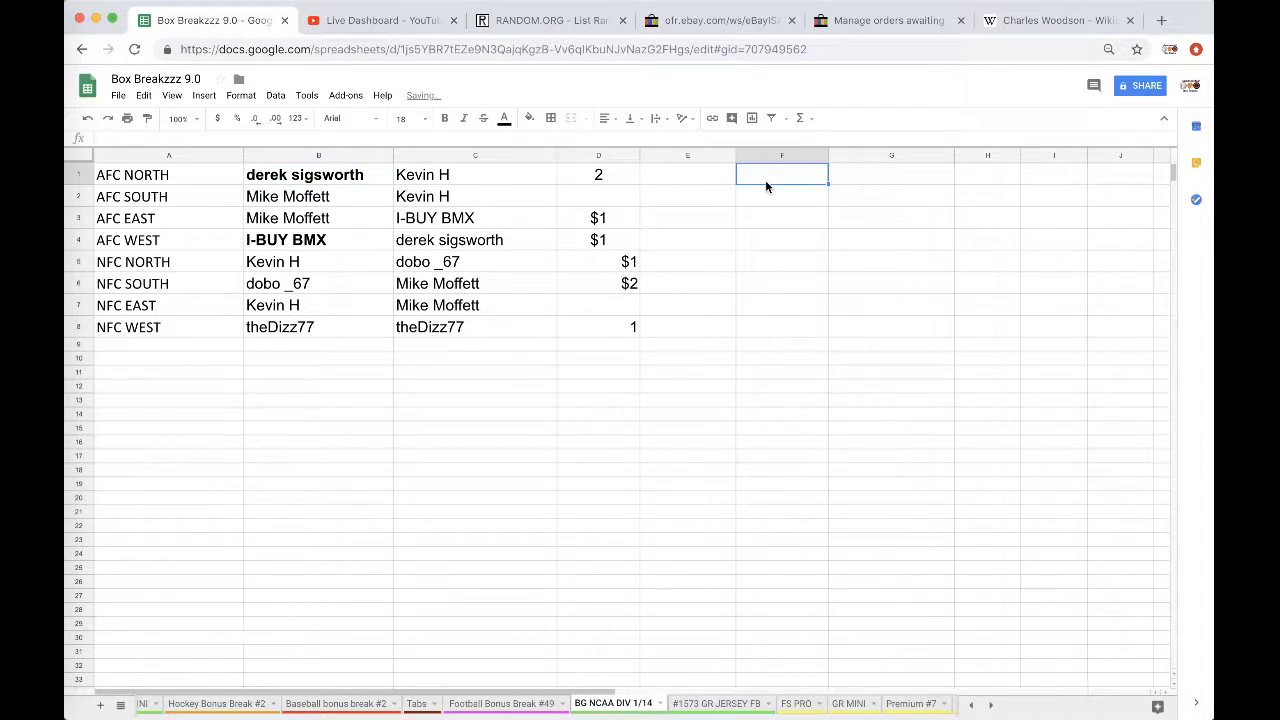
# - Enter the note 'shaw quad = afc north' in cell F1 of the division sheet
pyautogui.write('shaw a')
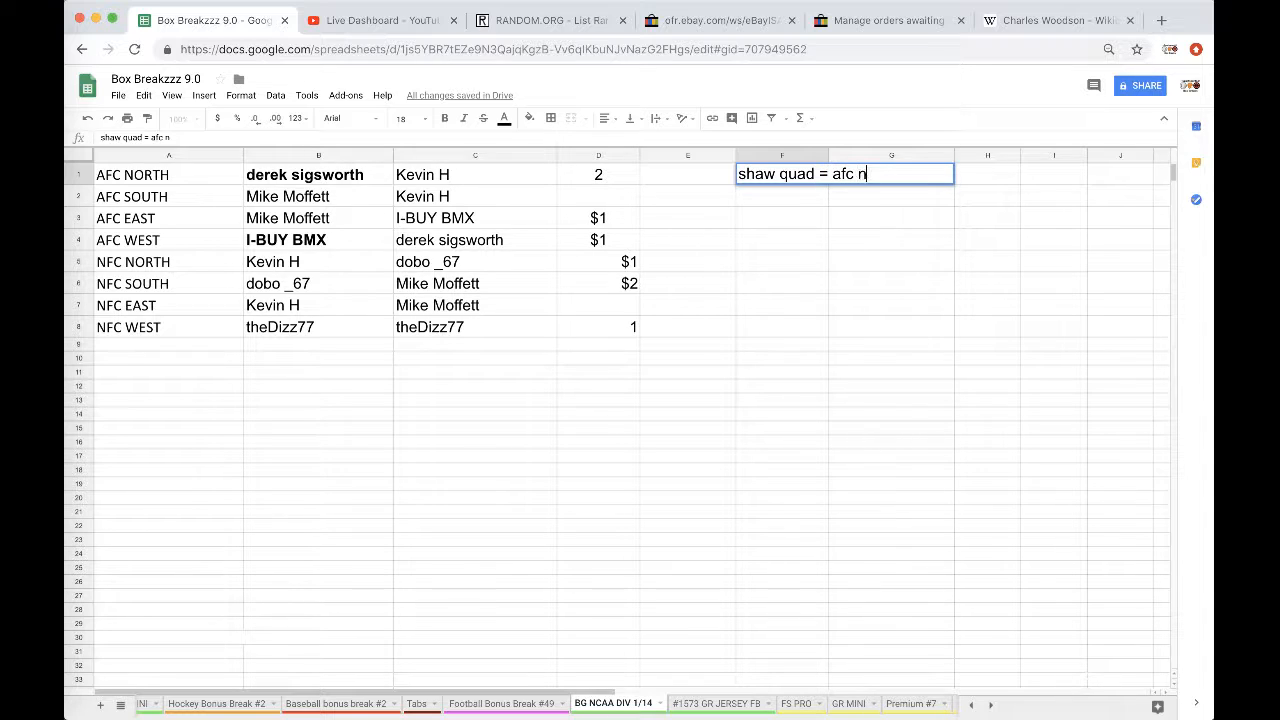
pyautogui.write('orth')
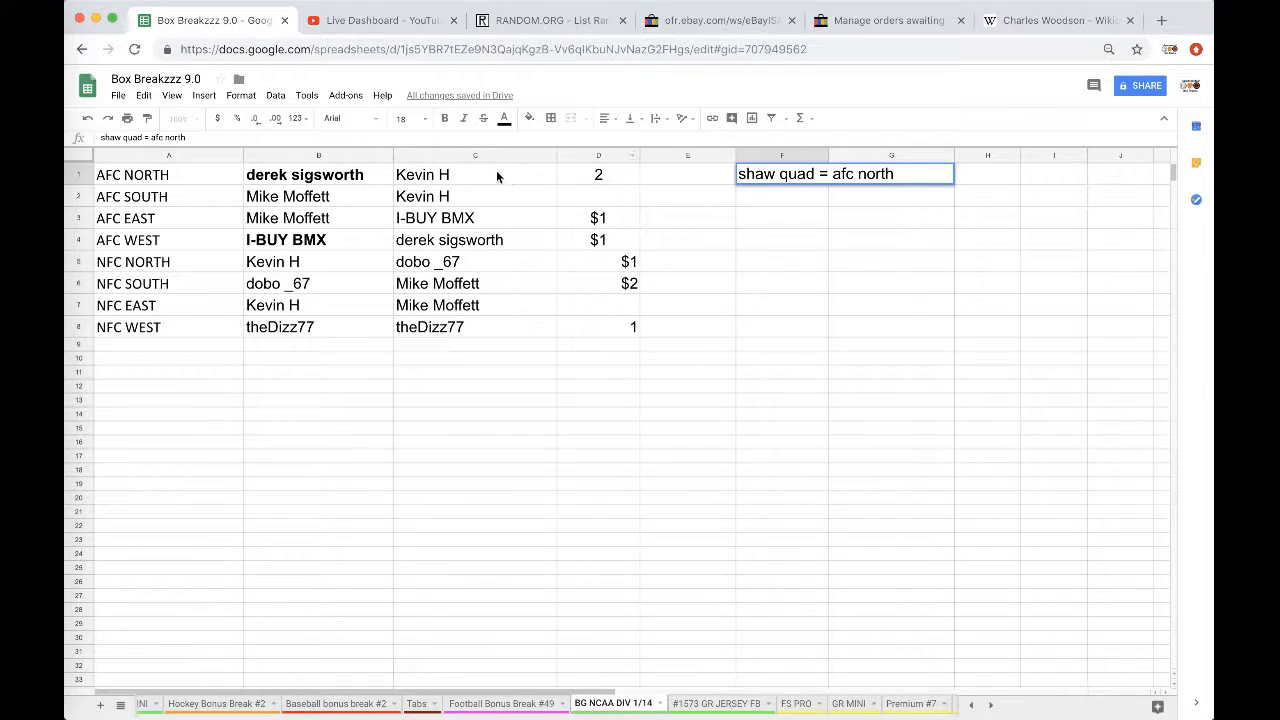
pyautogui.click(544, 20)
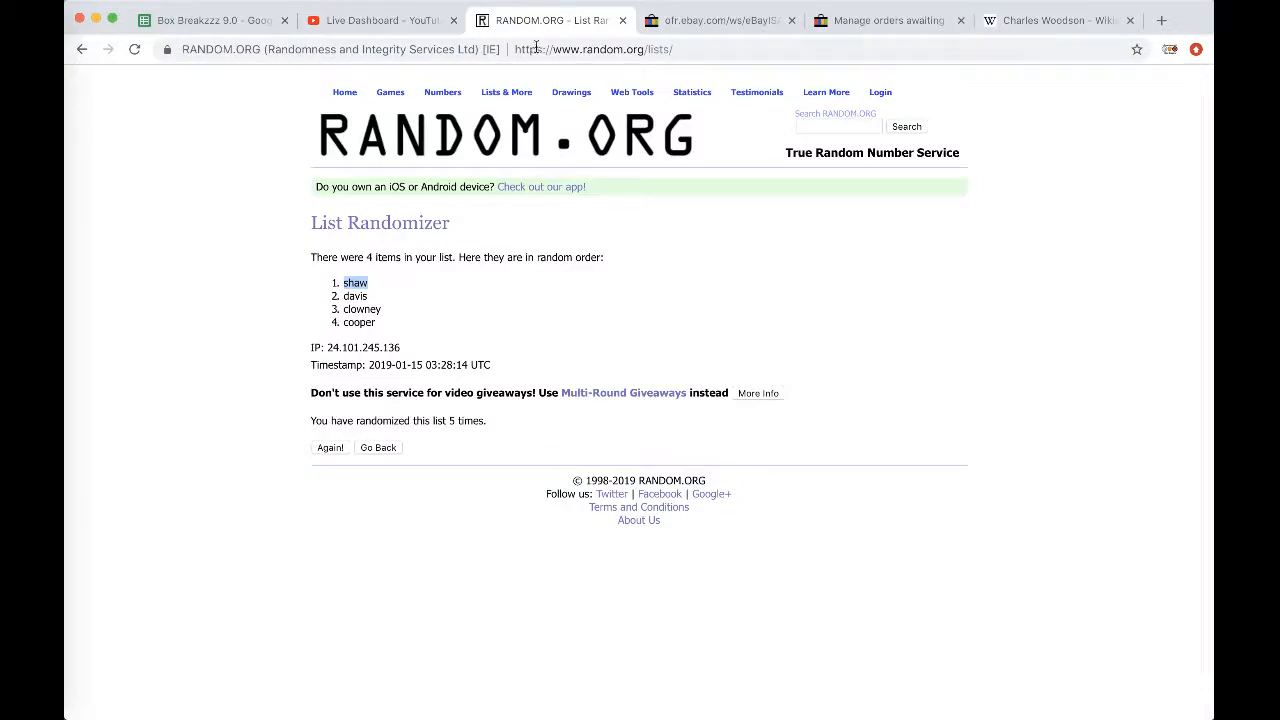
pyautogui.click(378, 448)
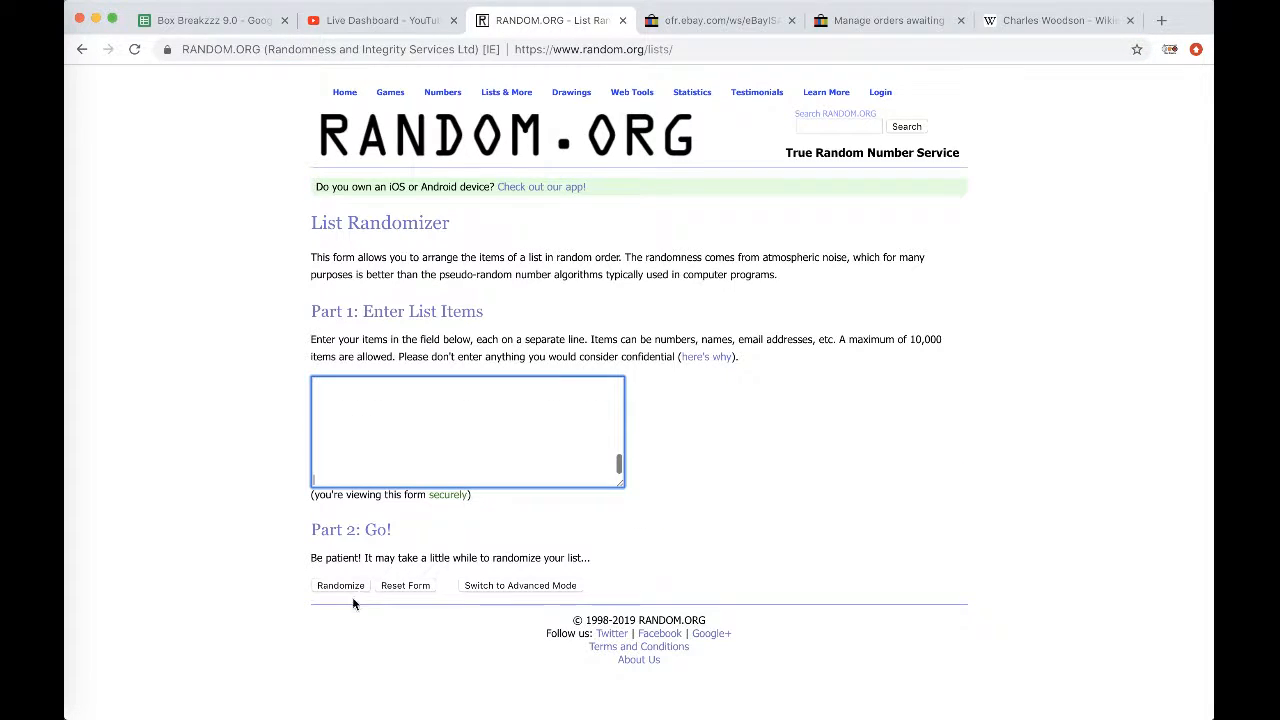
pyautogui.click(340, 584)
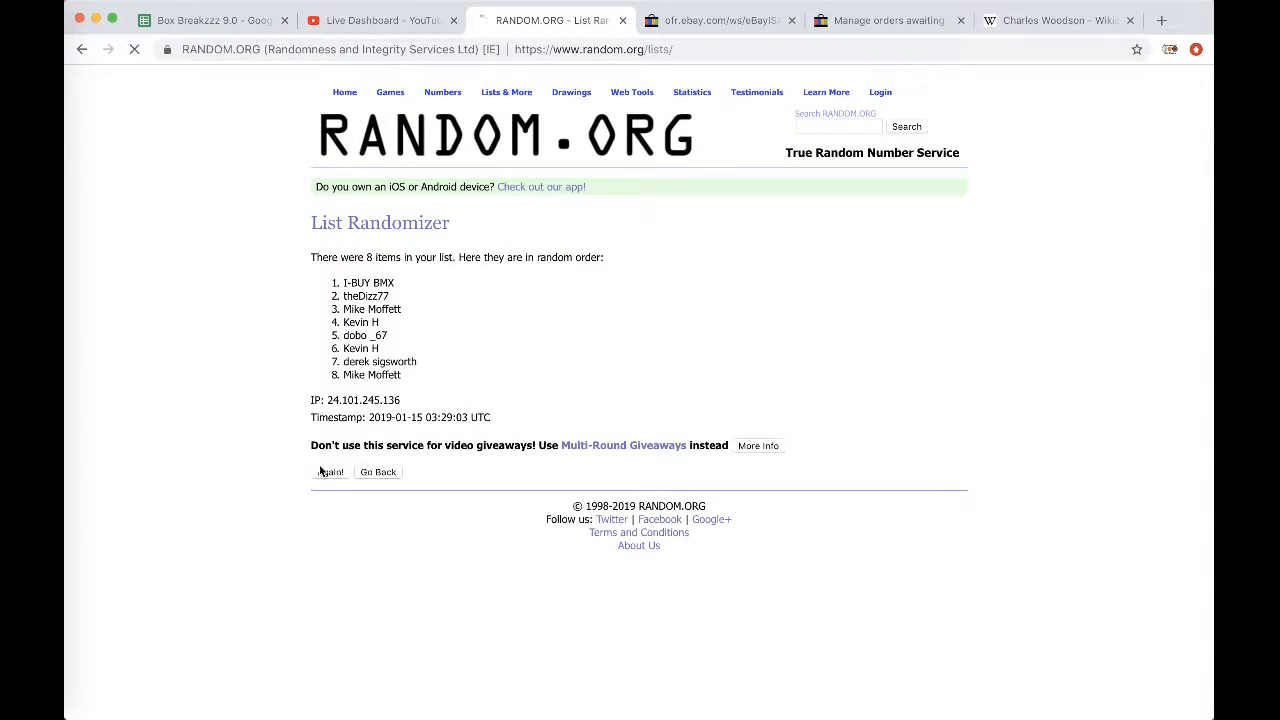
pyautogui.click(330, 472)
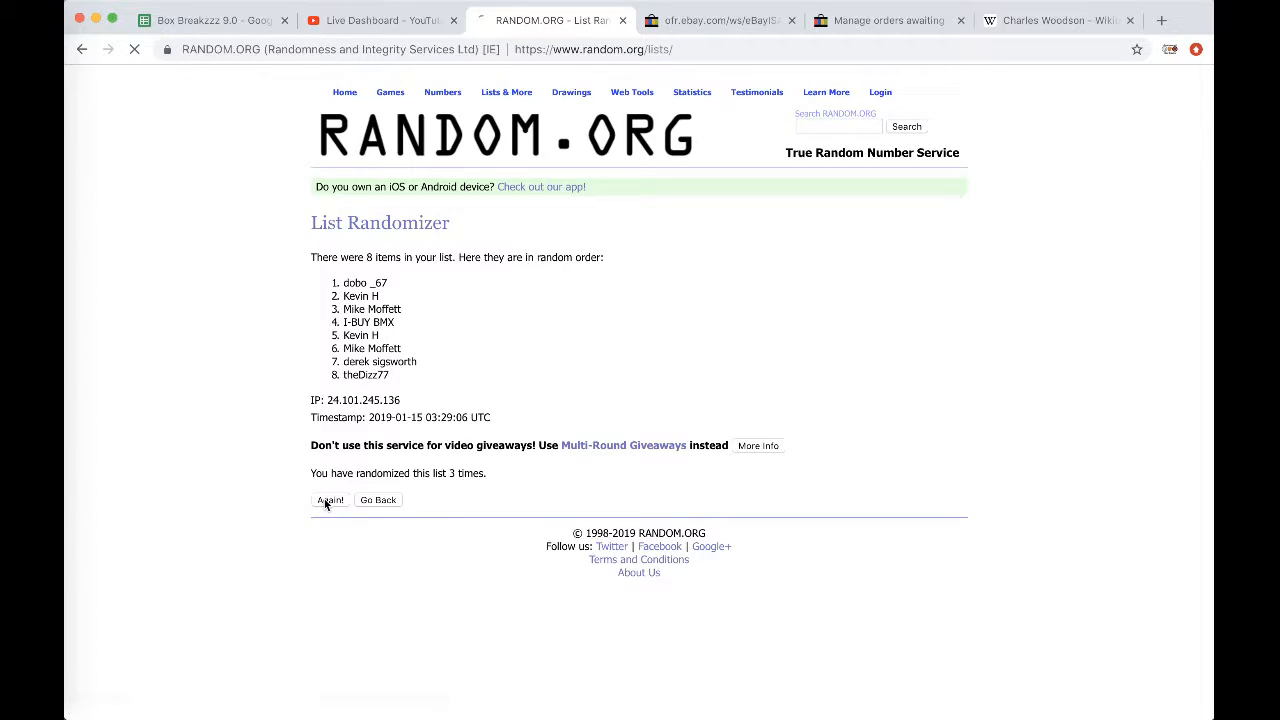
pyautogui.click(330, 500)
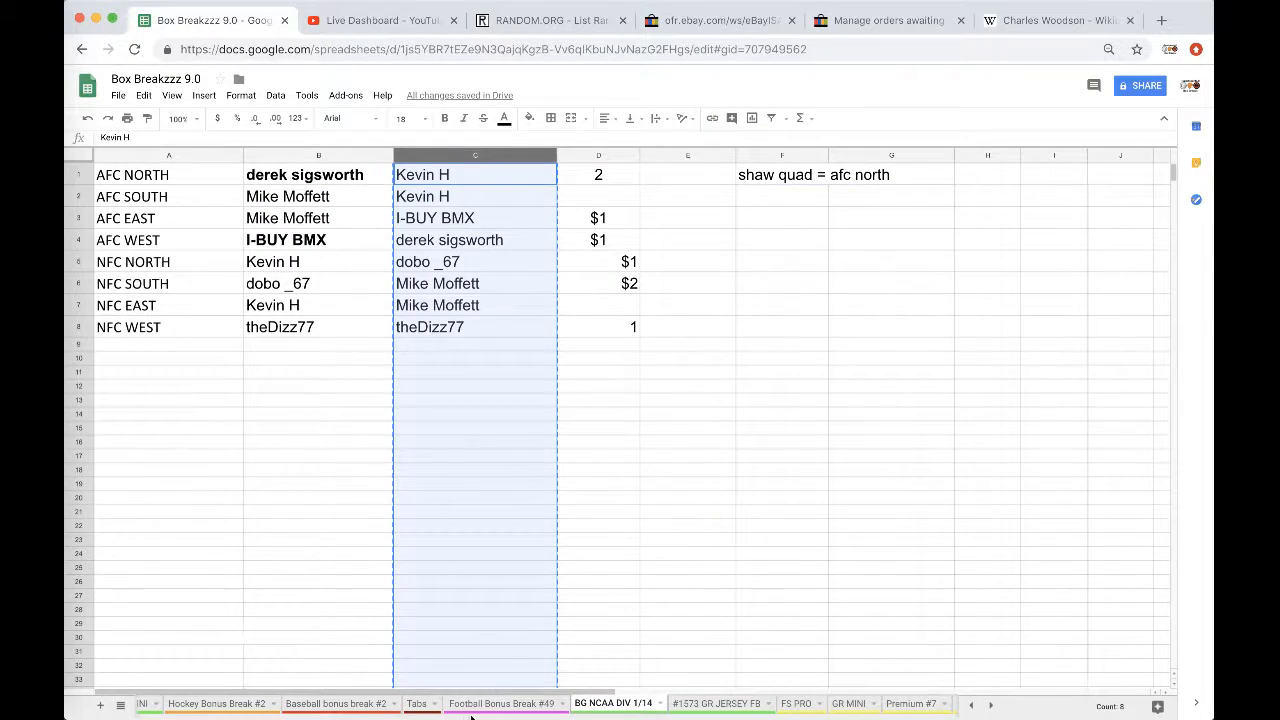
pyautogui.click(504, 704)
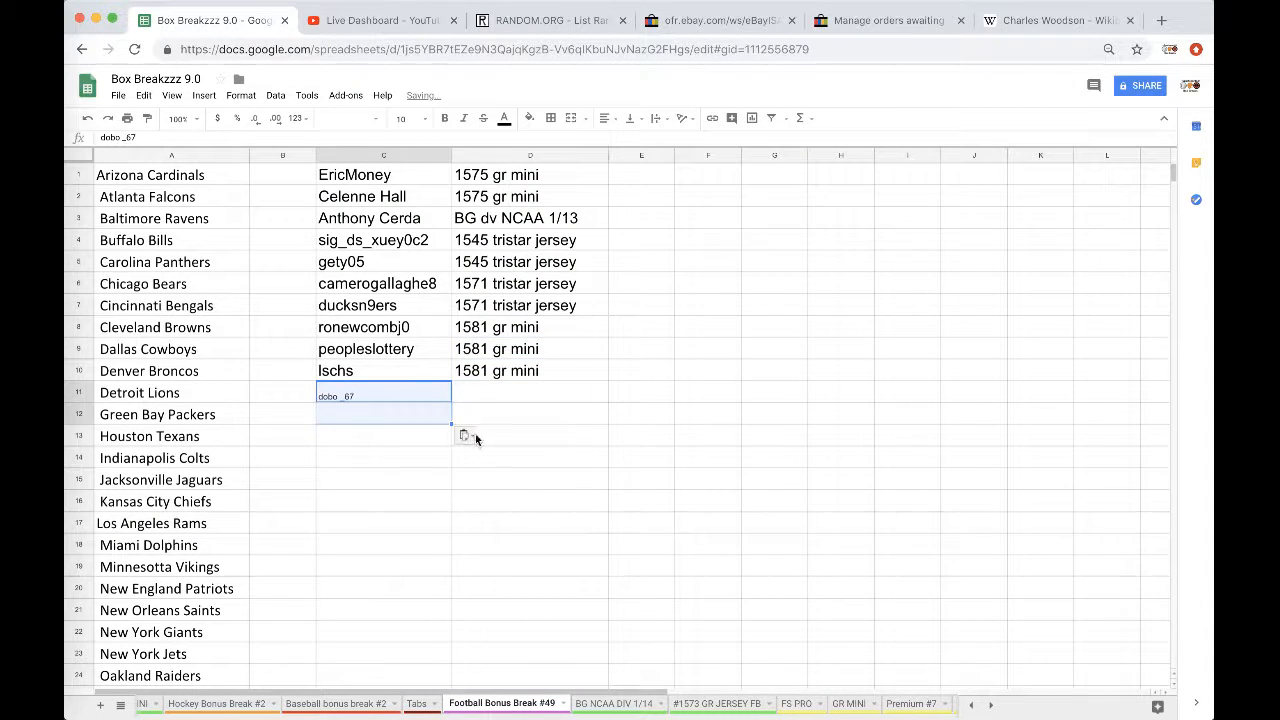
pyautogui.click(528, 392)
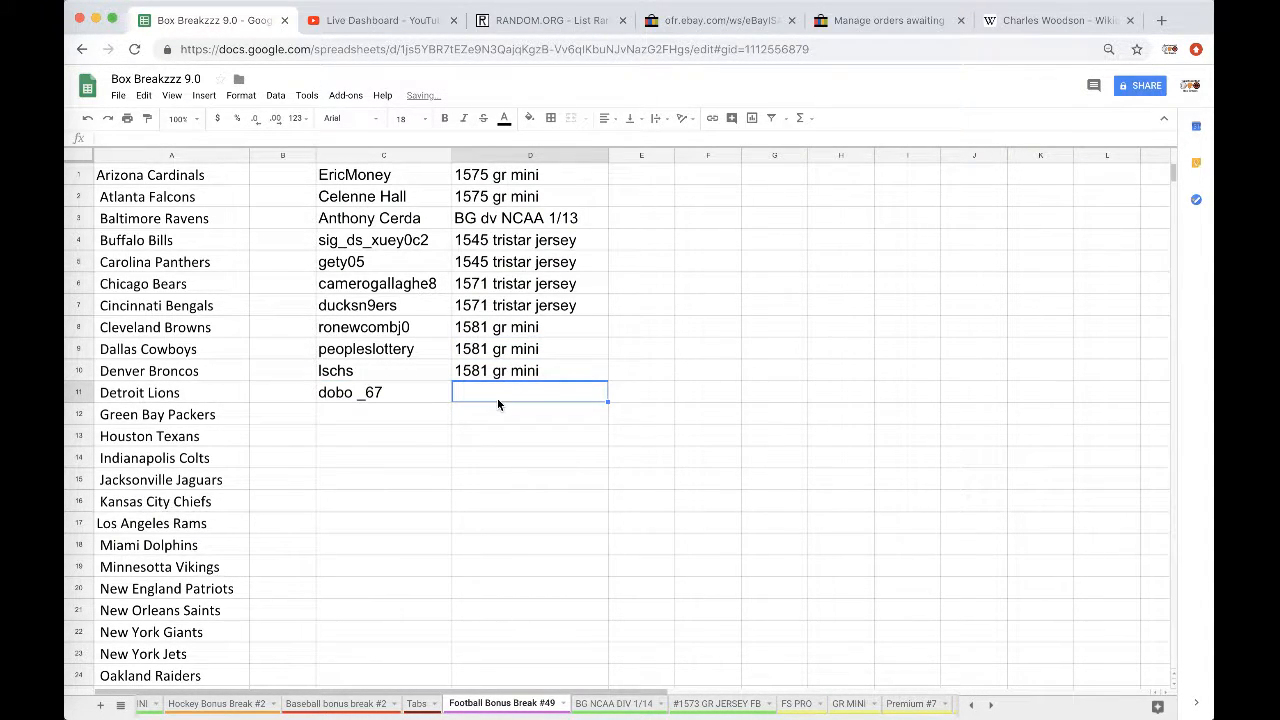
pyautogui.write('bg ncaa di')
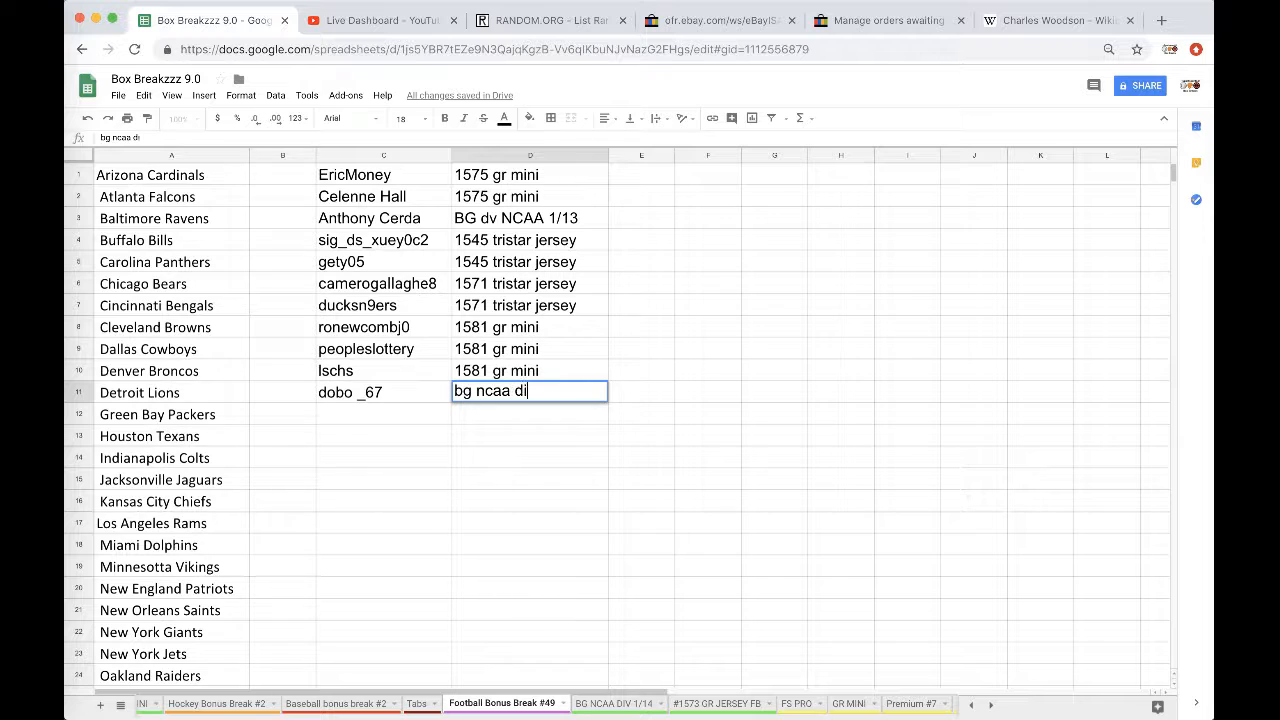